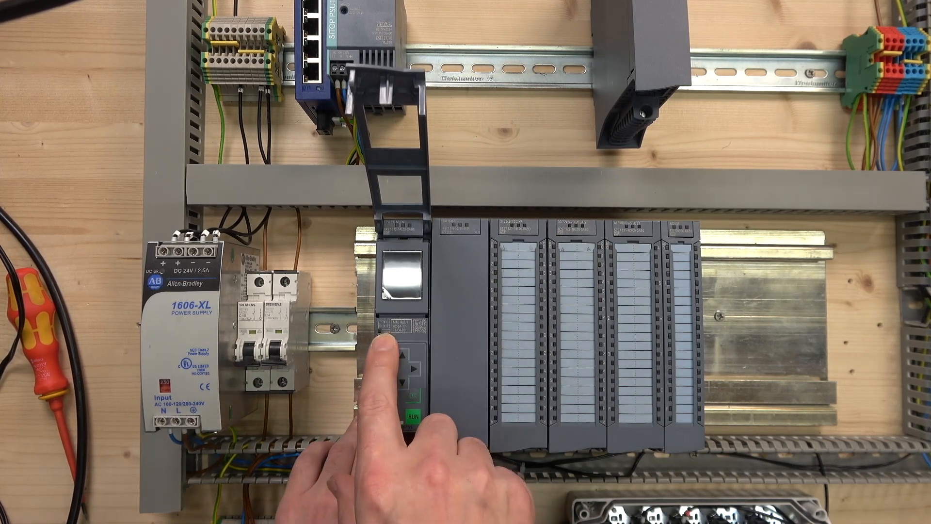
- Wake the CPU display so the main menu appears with Overview selected, PLC in STOP
click(389, 415)
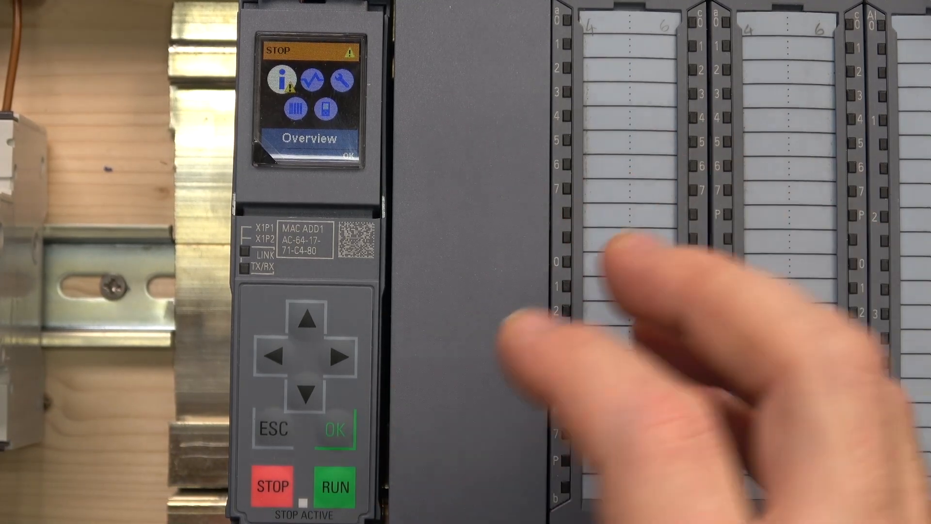
- Show the PLC details: CPU 1513-1 PN, IP 192.168.3.20, firmware V2.6
click(337, 429)
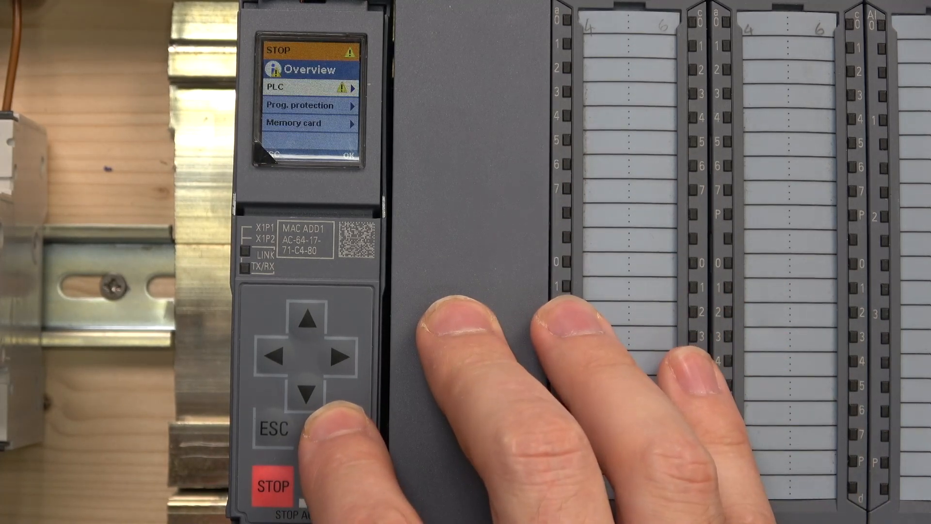
click(274, 486)
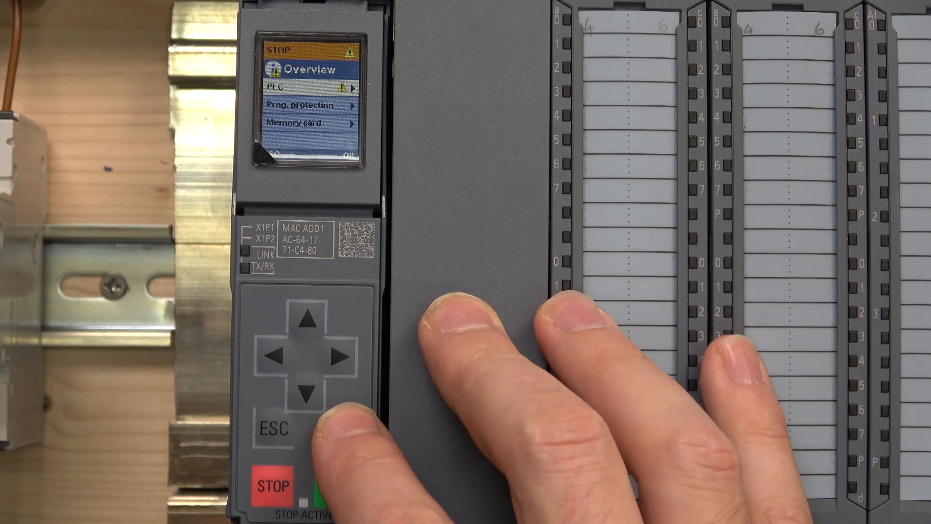
click(337, 430)
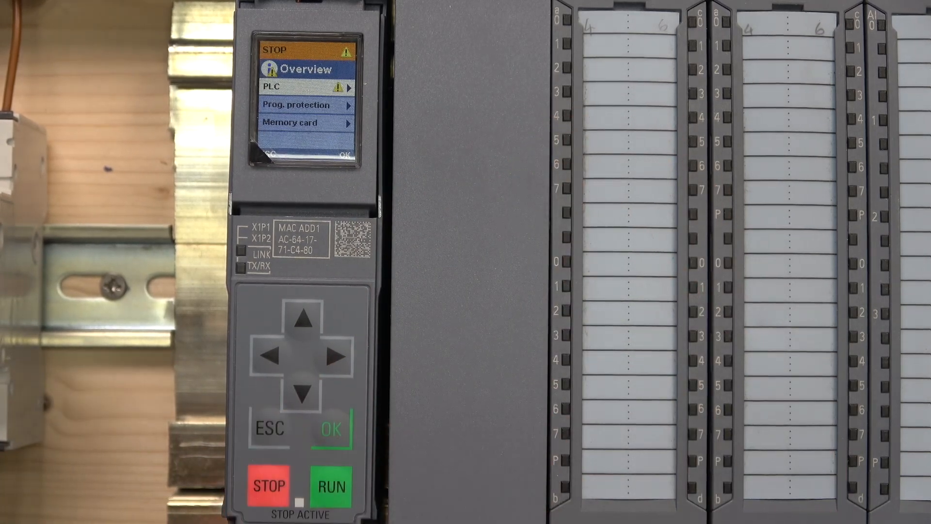
click(330, 429)
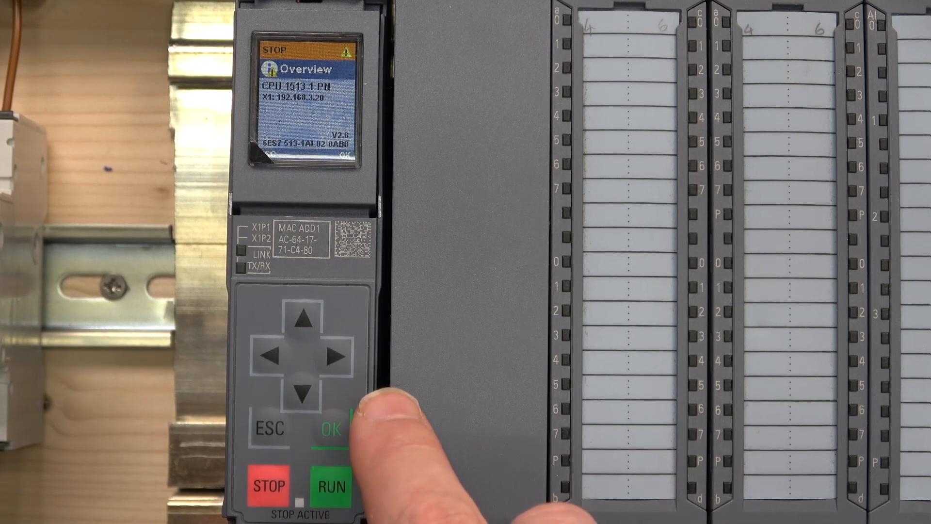
- View the Cycle time diagnostics, then move to the Settings page with MAC, PN name and IP
click(325, 427)
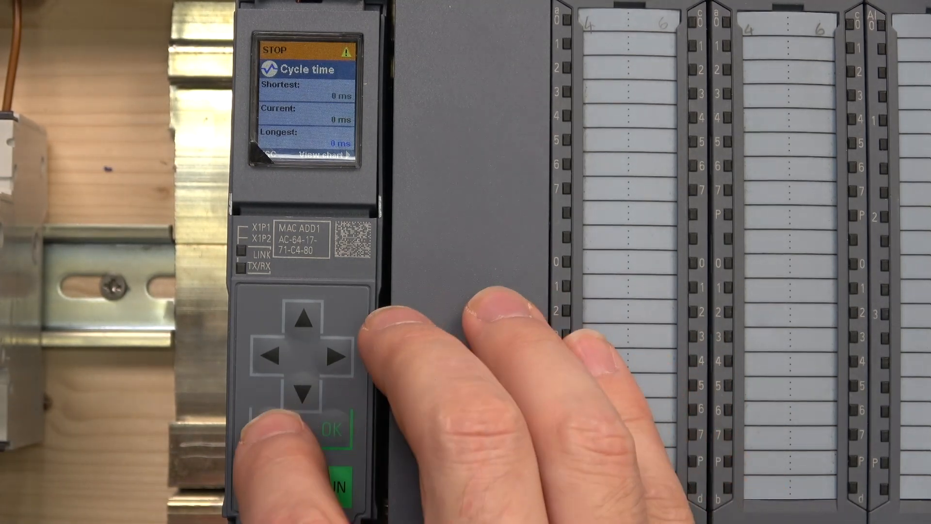
click(270, 431)
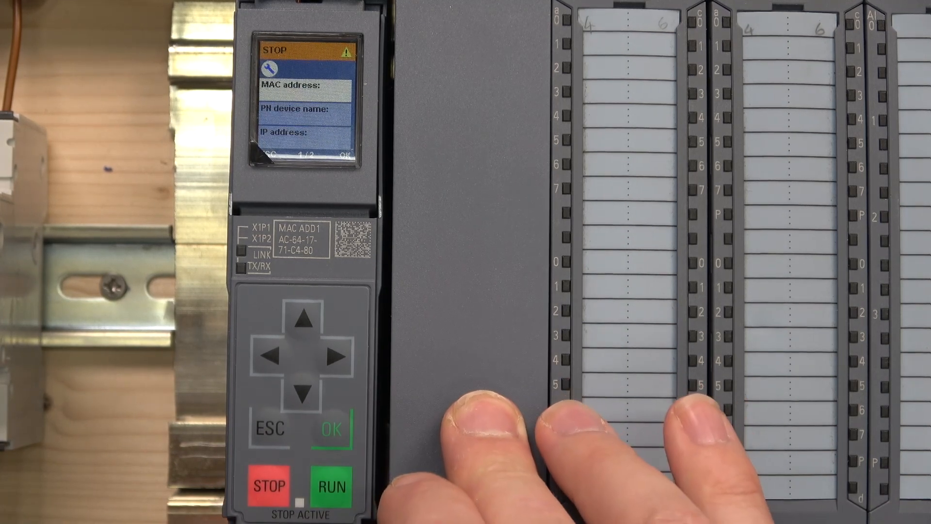
- Review X1 IP settings: subnet mask 255.255.255.0, no router, name jpxbplc7612
click(331, 428)
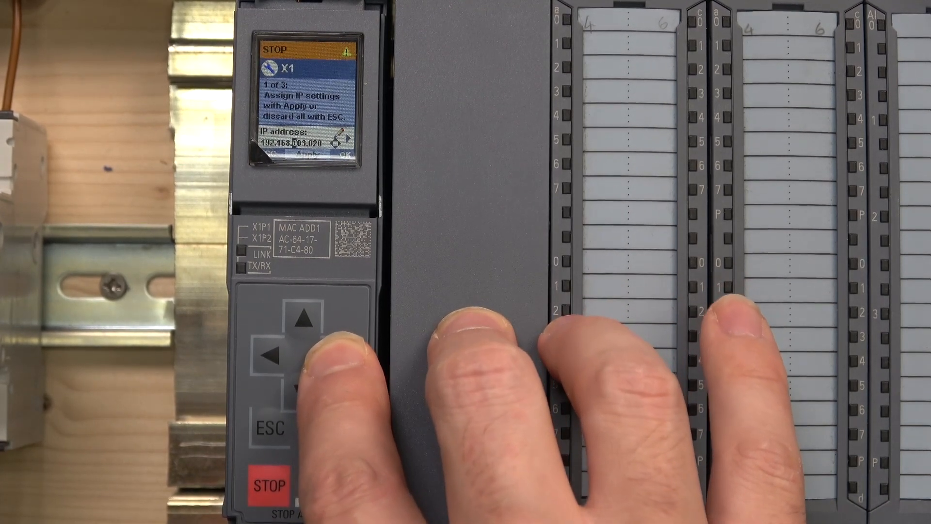
click(339, 357)
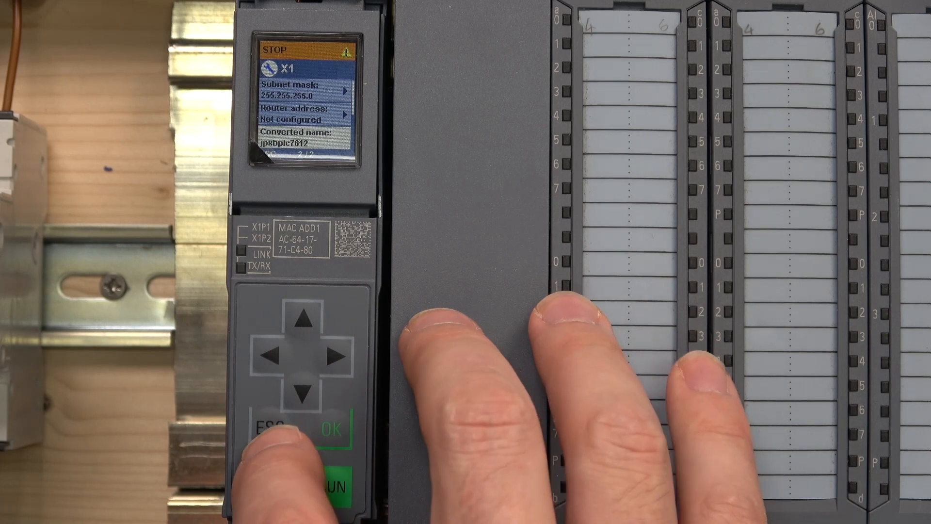
- Return from Addresses to the Settings menu and move through its entries toward RUN/STOP
click(264, 428)
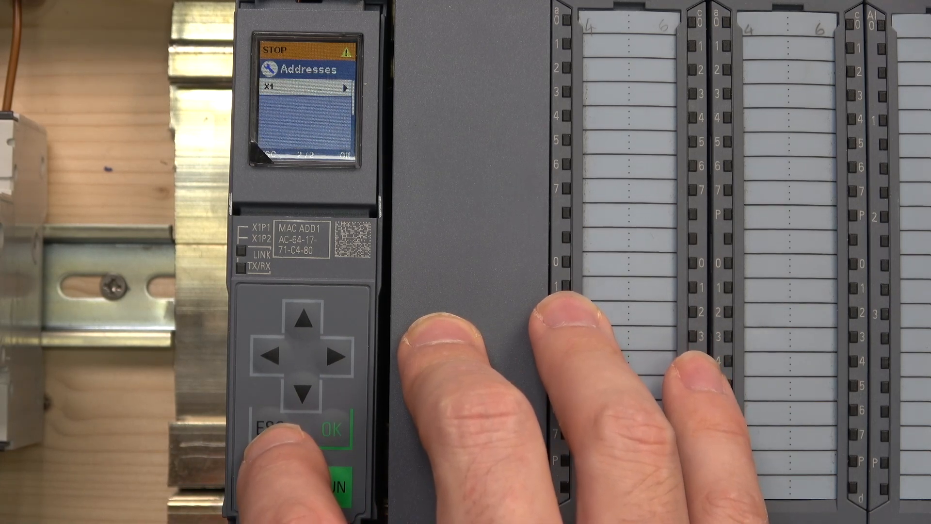
click(273, 425)
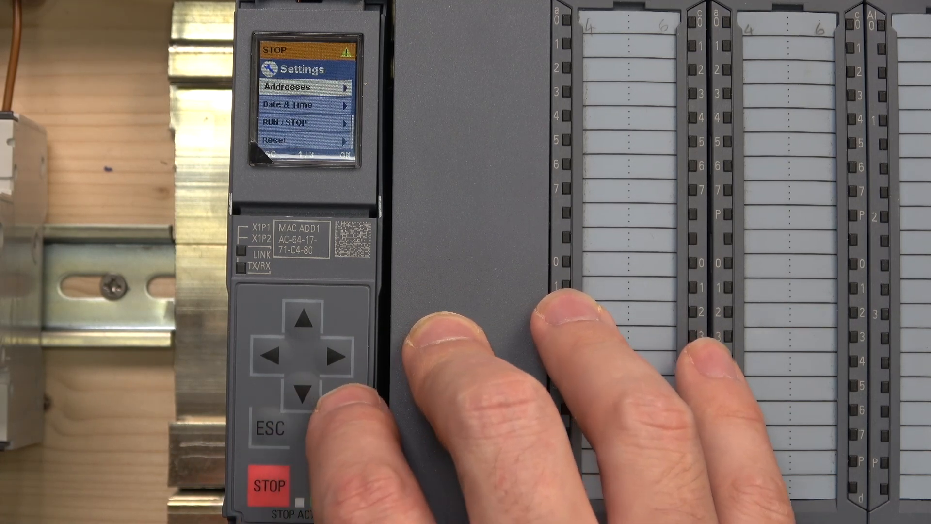
click(305, 393)
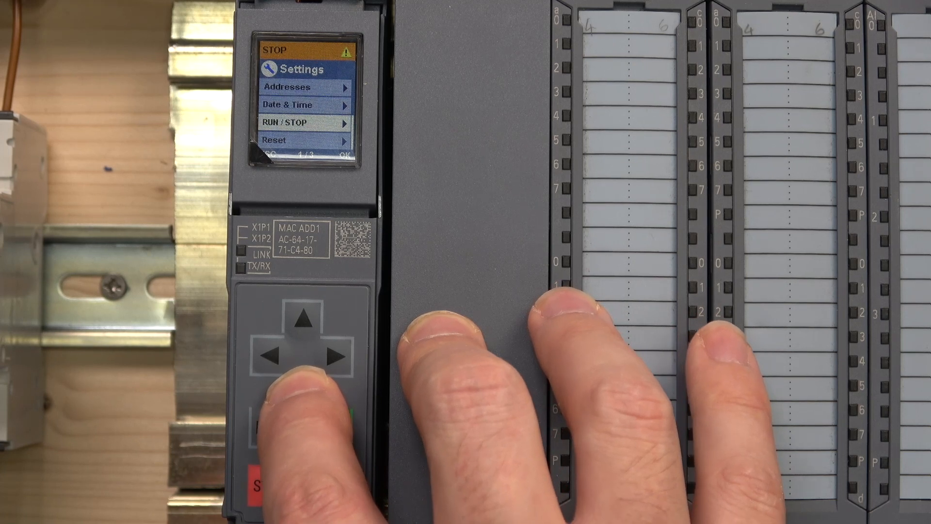
click(304, 331)
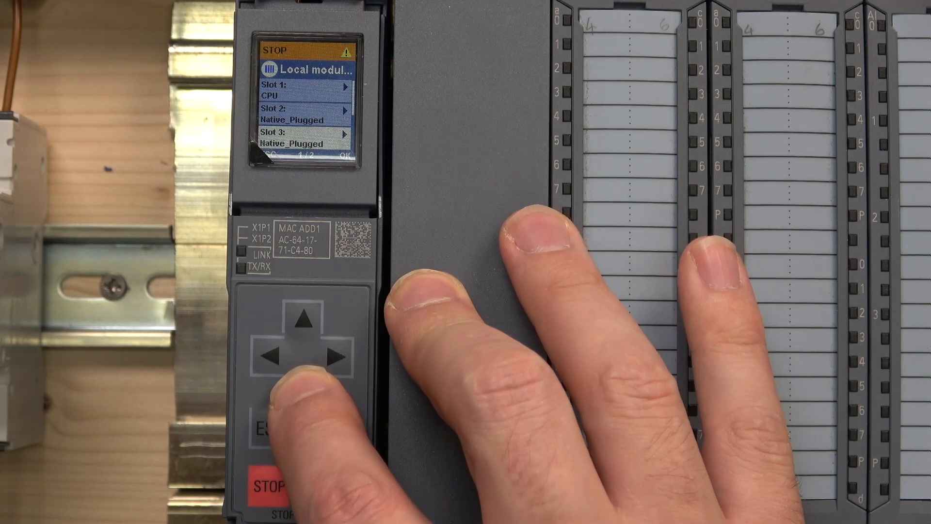
- Page the Local modules list to slots 4–6 (Native_Plugged) and back to slots 1–3
click(305, 359)
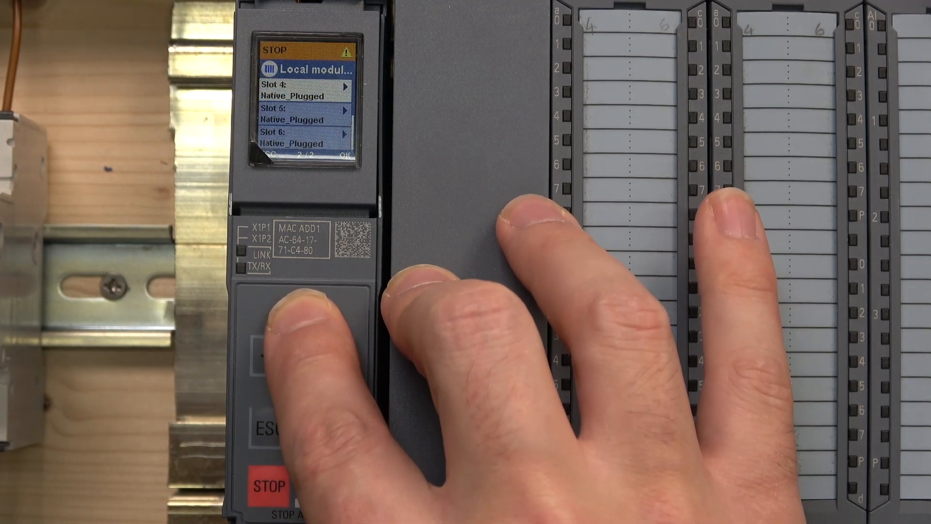
click(302, 321)
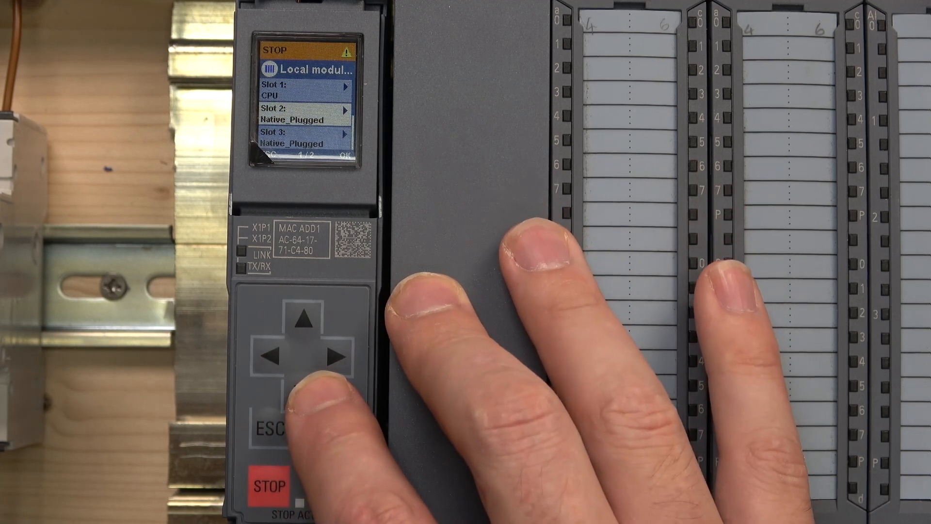
- Show the slot 2 module status with manufacturer SIEMENS AG and its order number
click(337, 356)
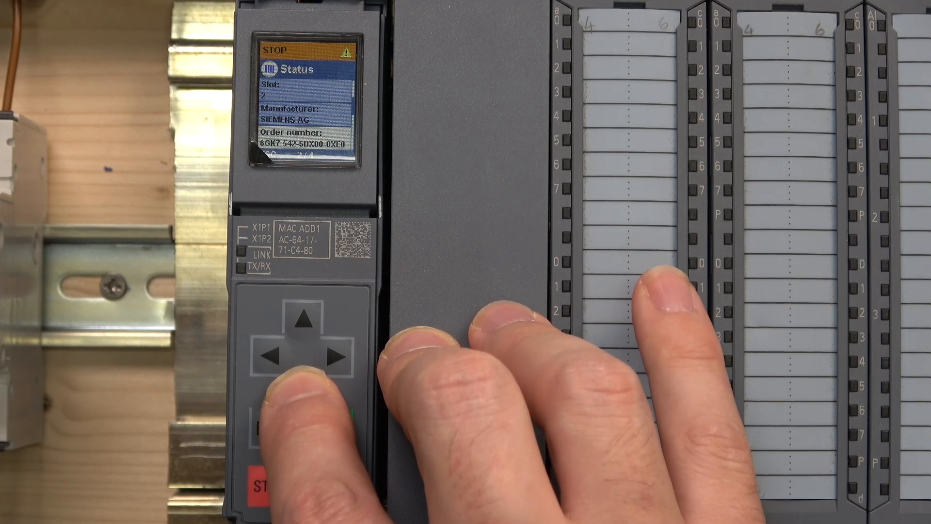
click(305, 370)
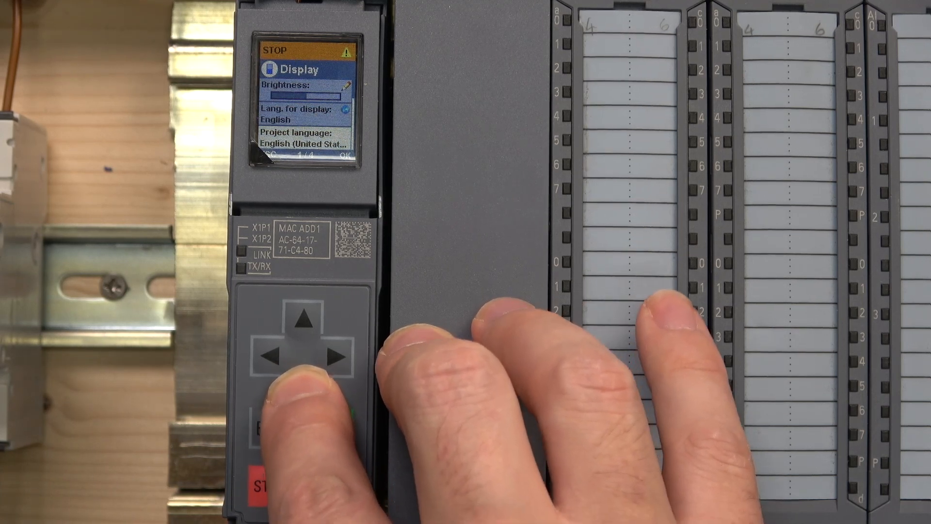
- Show Display page 2: energy saving 15 min, standby 30 min, diagnostics refresh 5 s
click(303, 355)
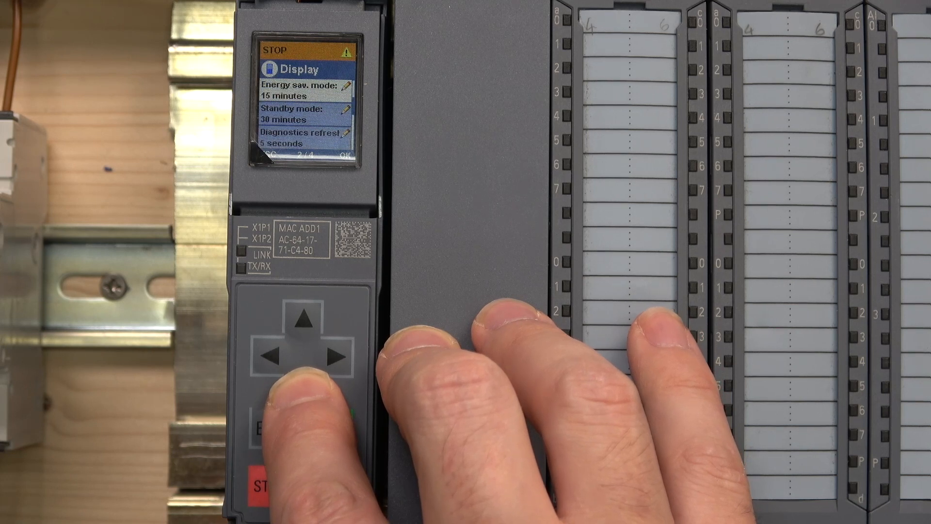